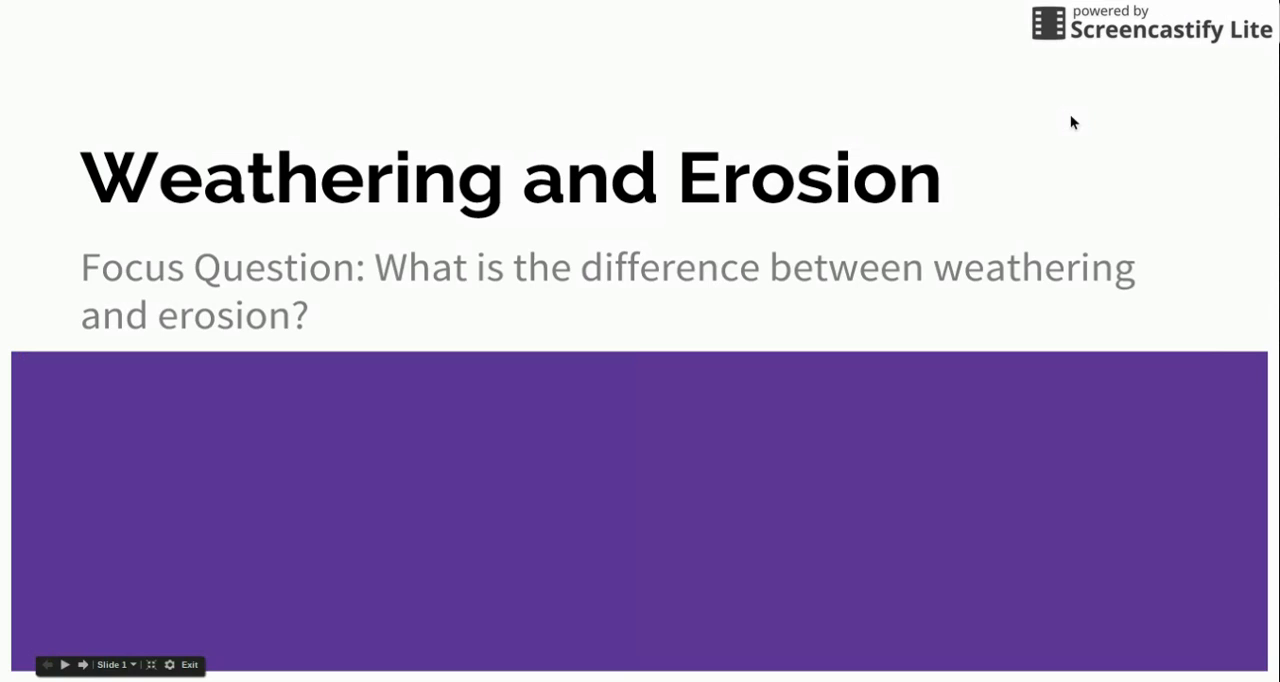
- Advance the slideshow to the Erosion slide defining soil and rock moved by water or wind
click(84, 664)
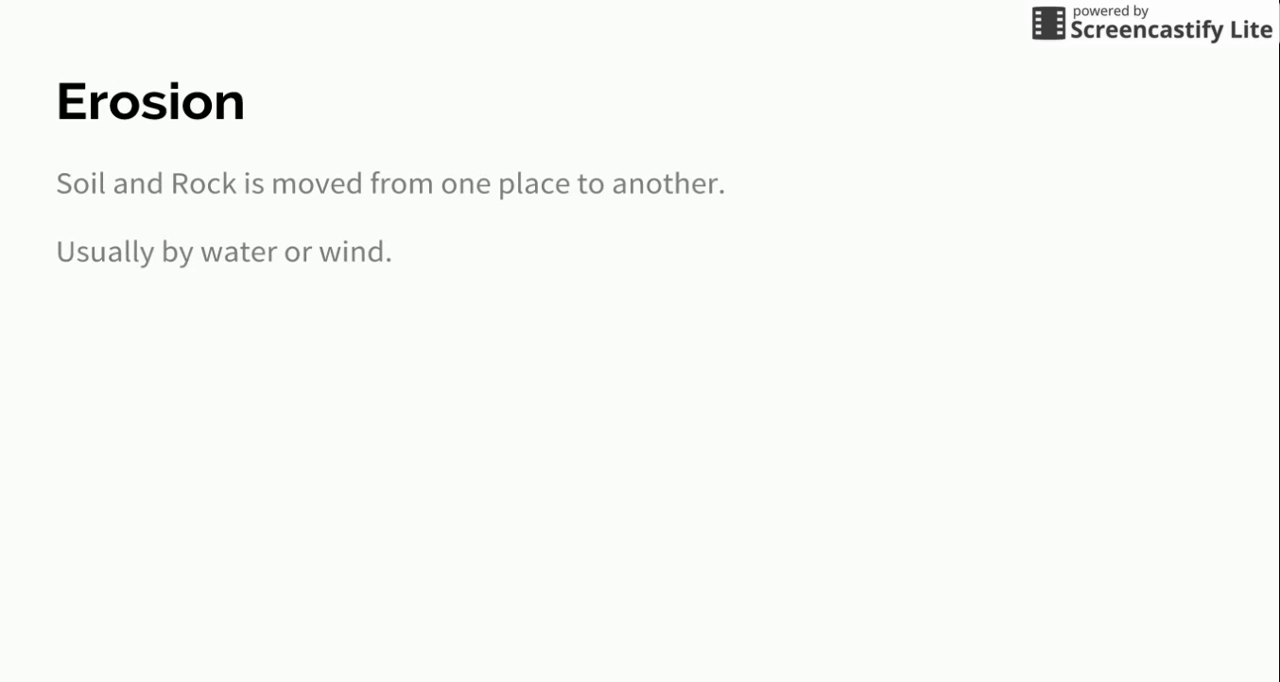